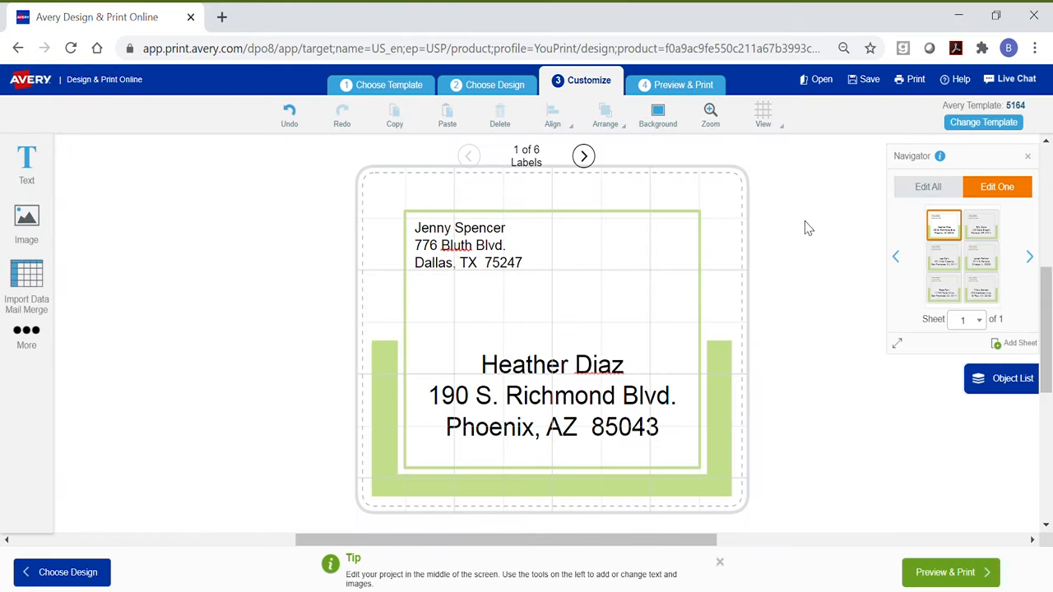
mouse_move(798, 217)
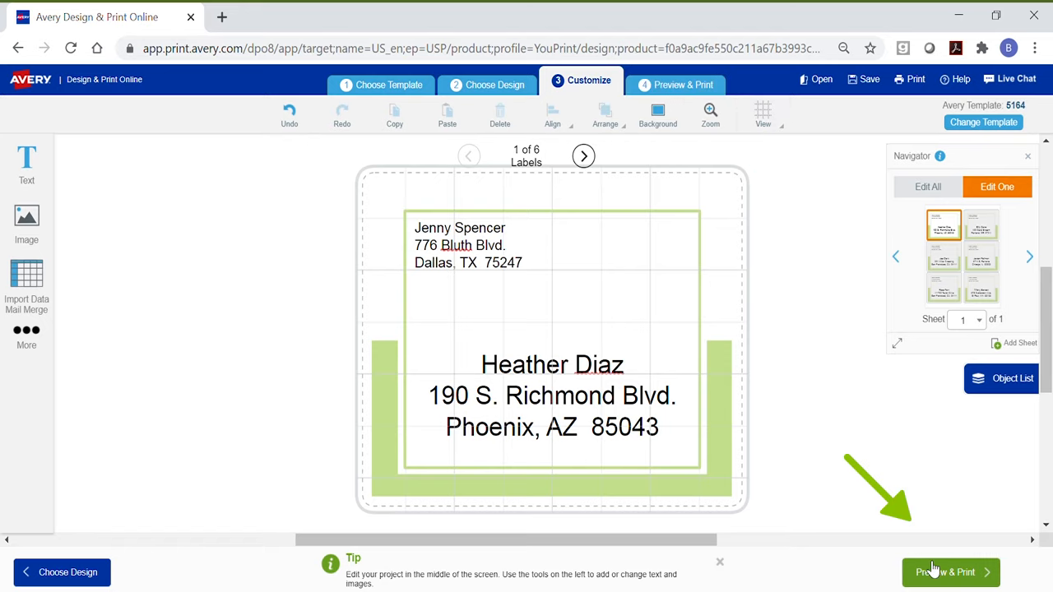
Go to the Preview & Print view of the six-address 5164 label sheet.
click(952, 573)
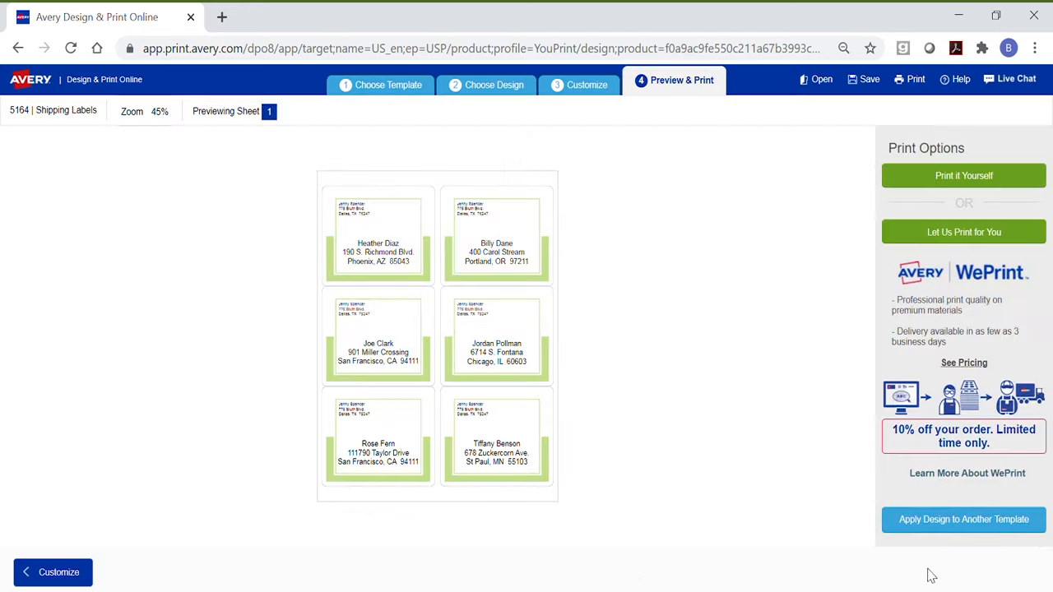
mouse_move(829, 343)
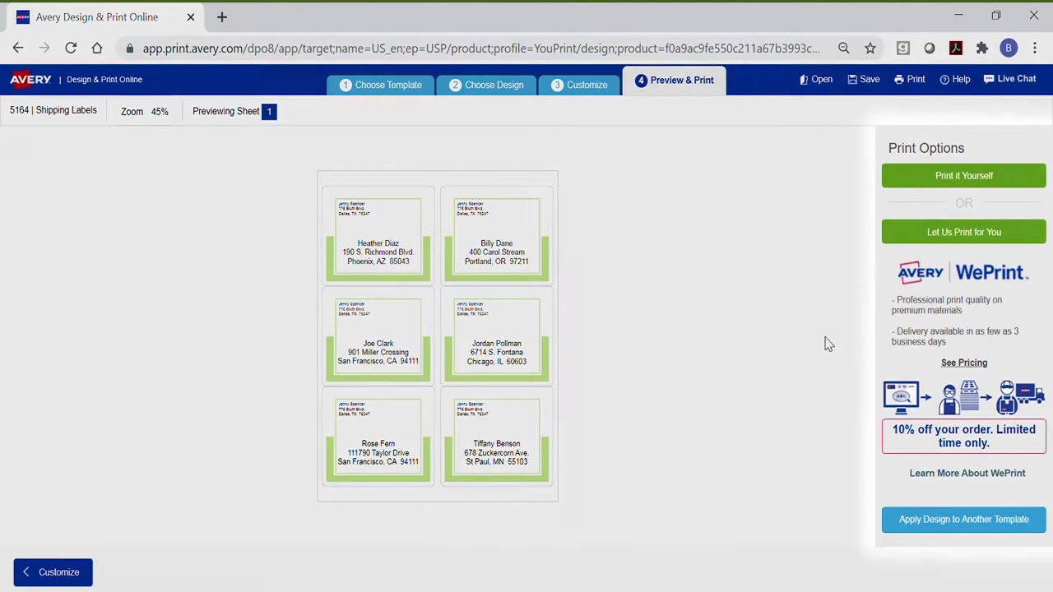
mouse_move(722, 228)
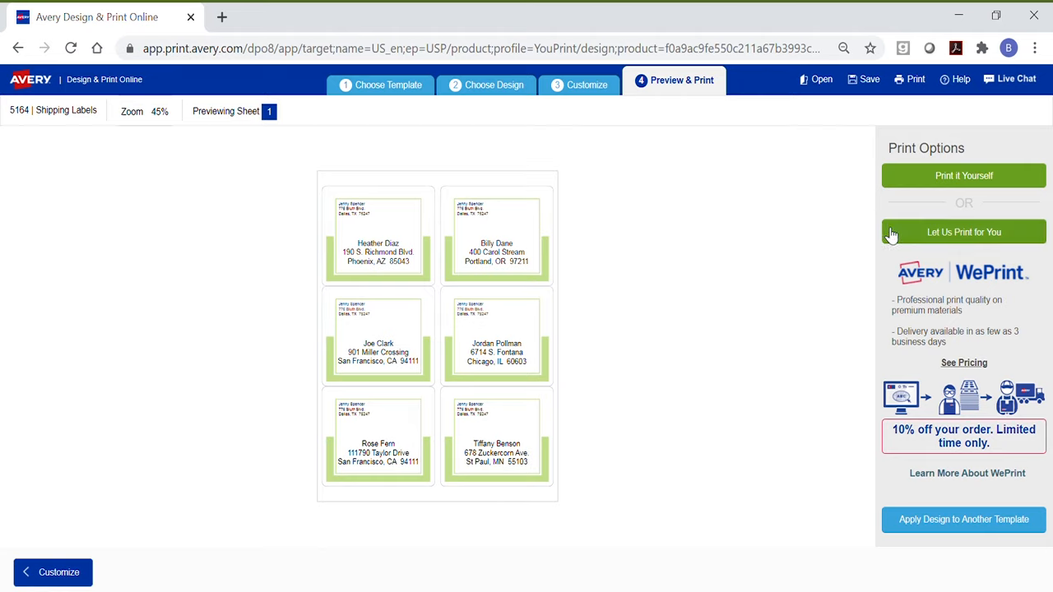
mouse_move(902, 331)
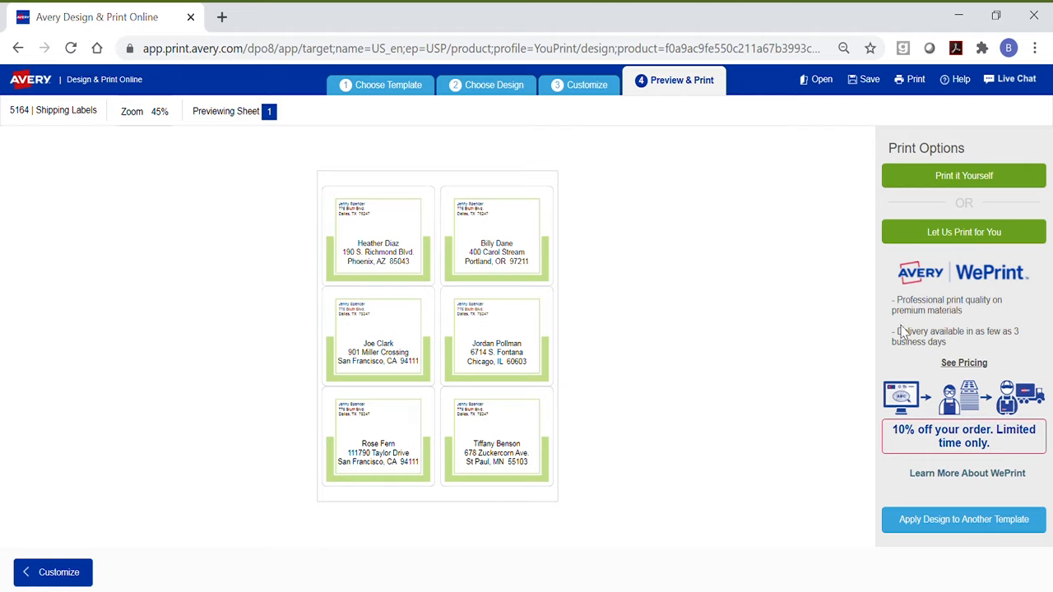
mouse_move(827, 403)
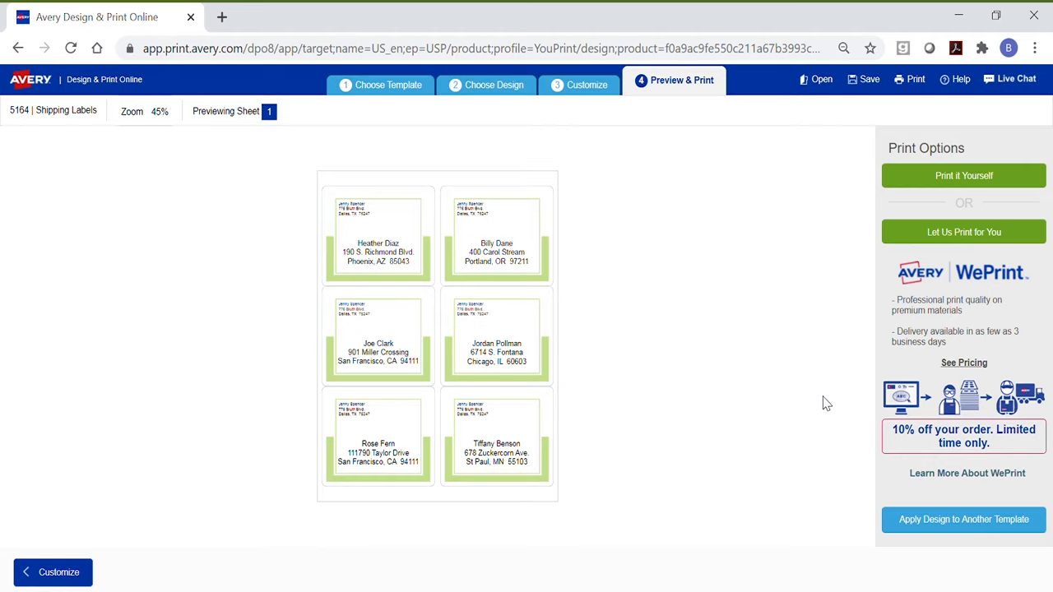
mouse_move(818, 241)
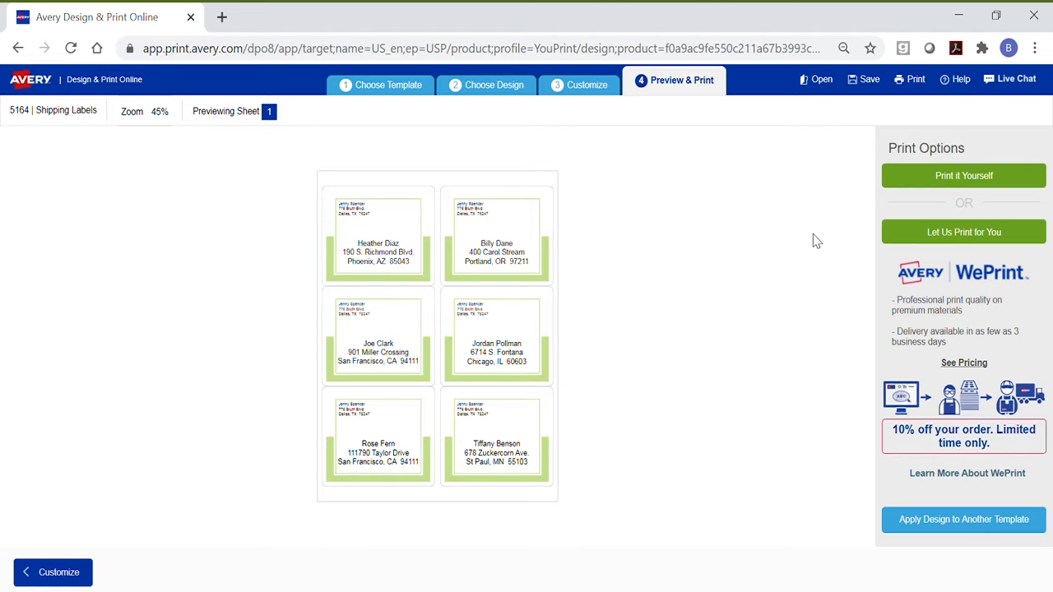
Choose to print the labels yourself and show the Fill Across direction options.
click(964, 175)
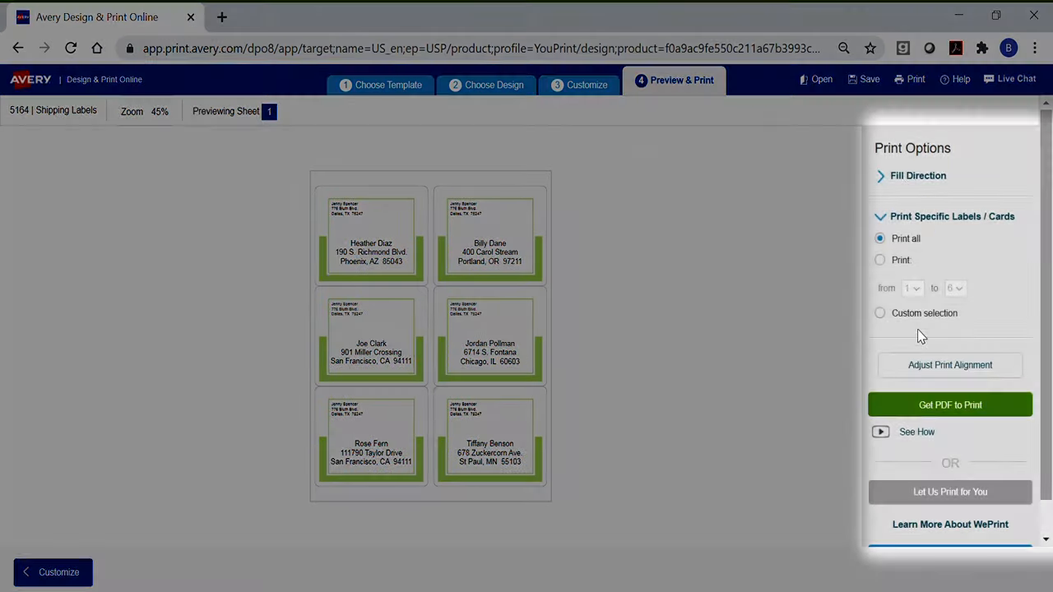
click(918, 175)
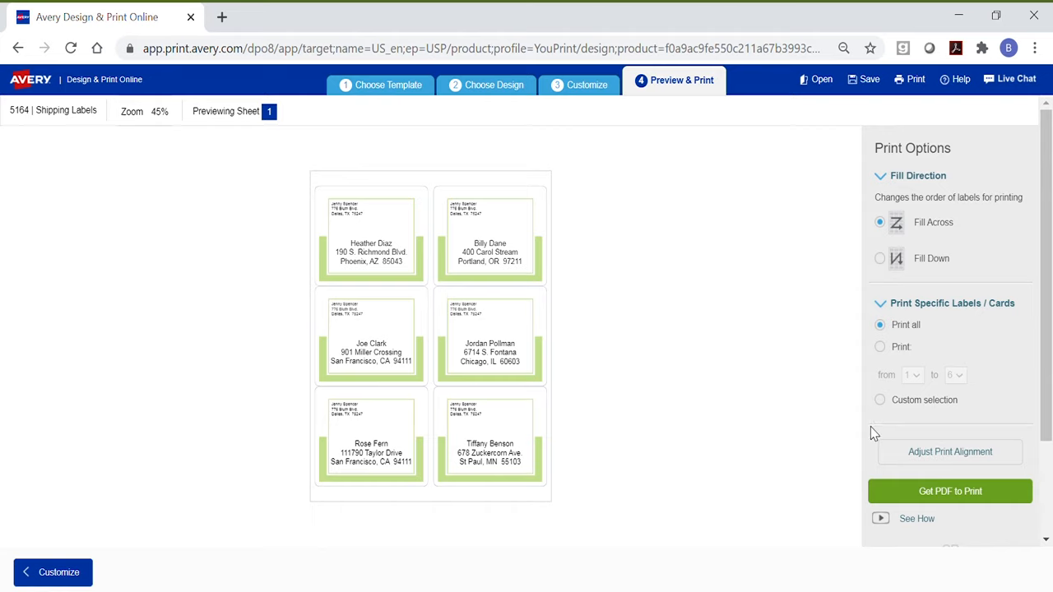
mouse_move(887, 495)
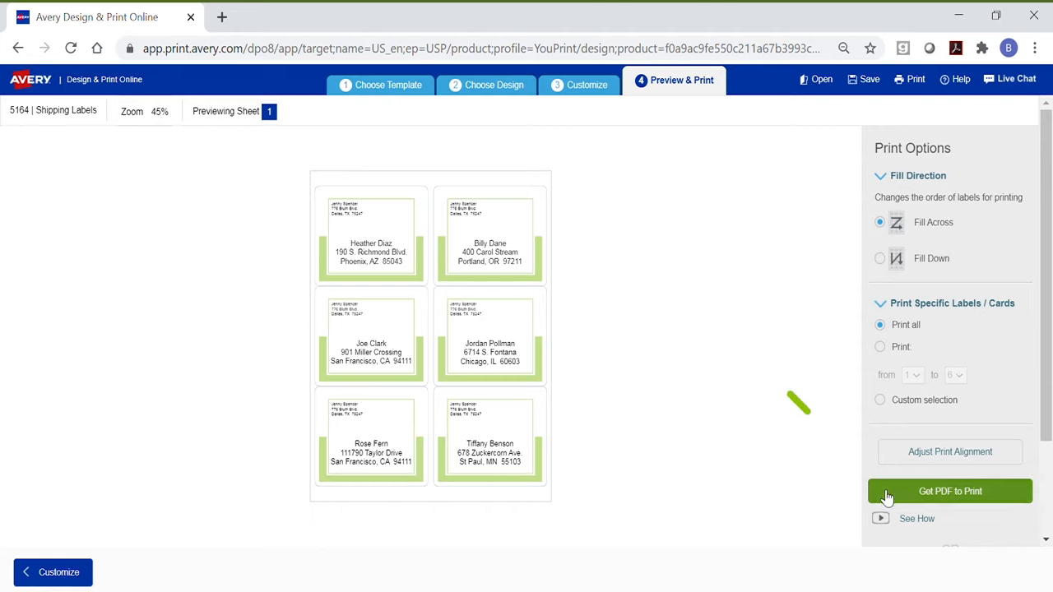
Save the label project to the online account as 'Avery-6sheet-5164' before getting the PDF.
click(950, 490)
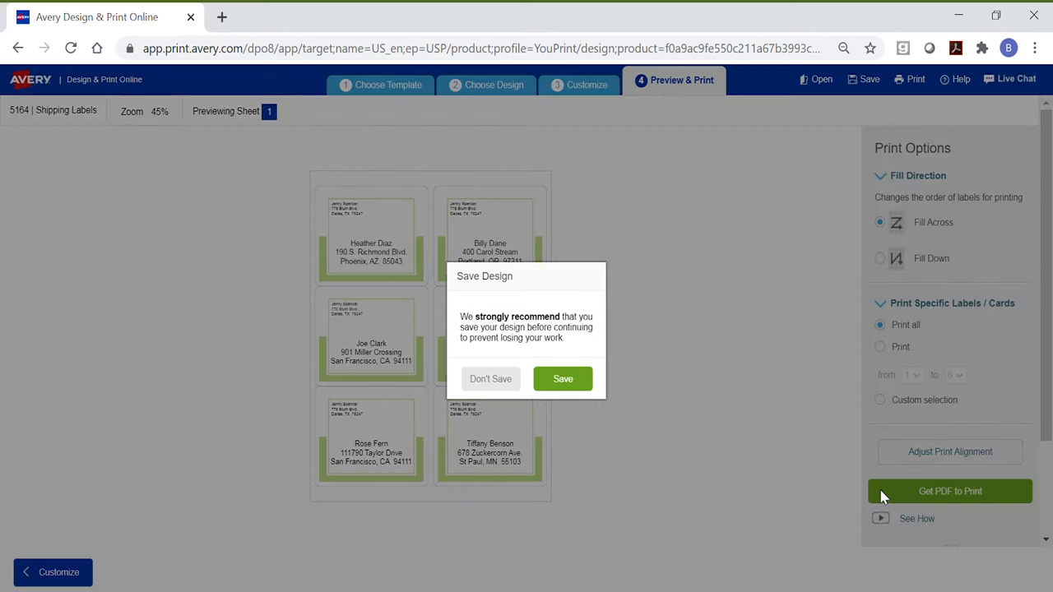
click(562, 378)
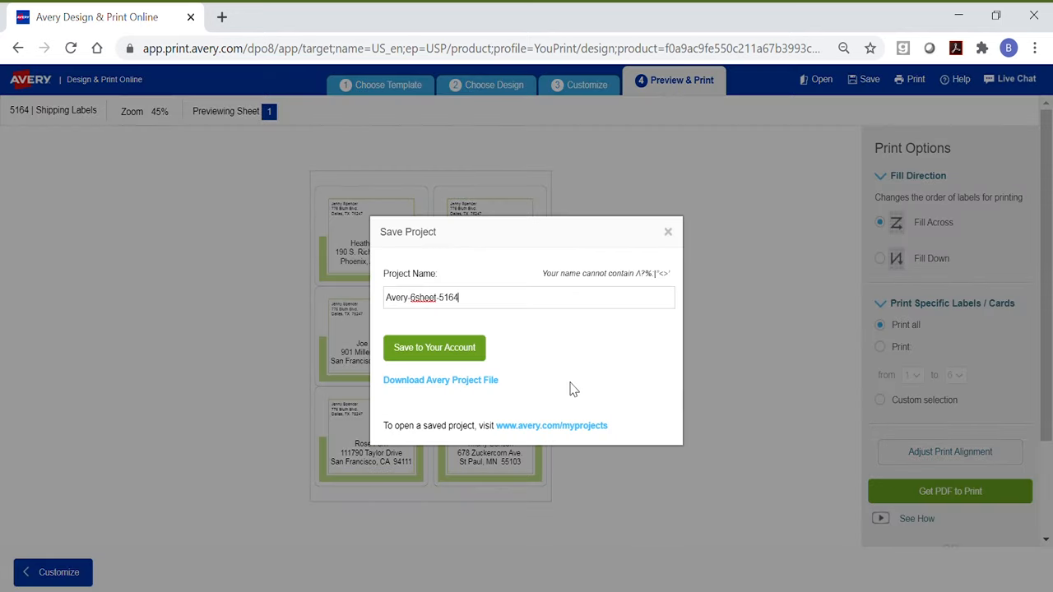
click(434, 347)
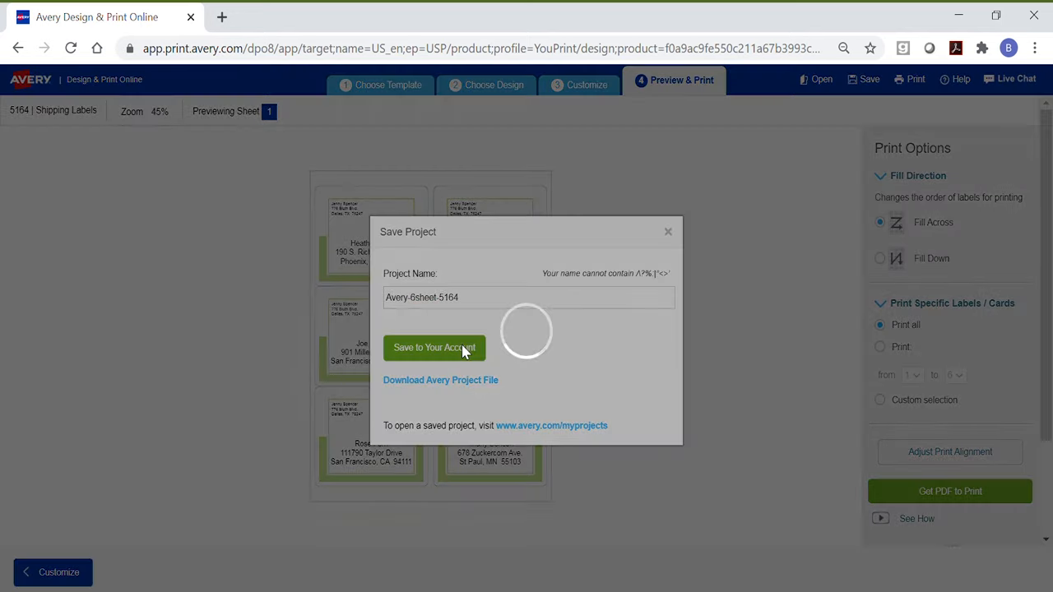
click(434, 347)
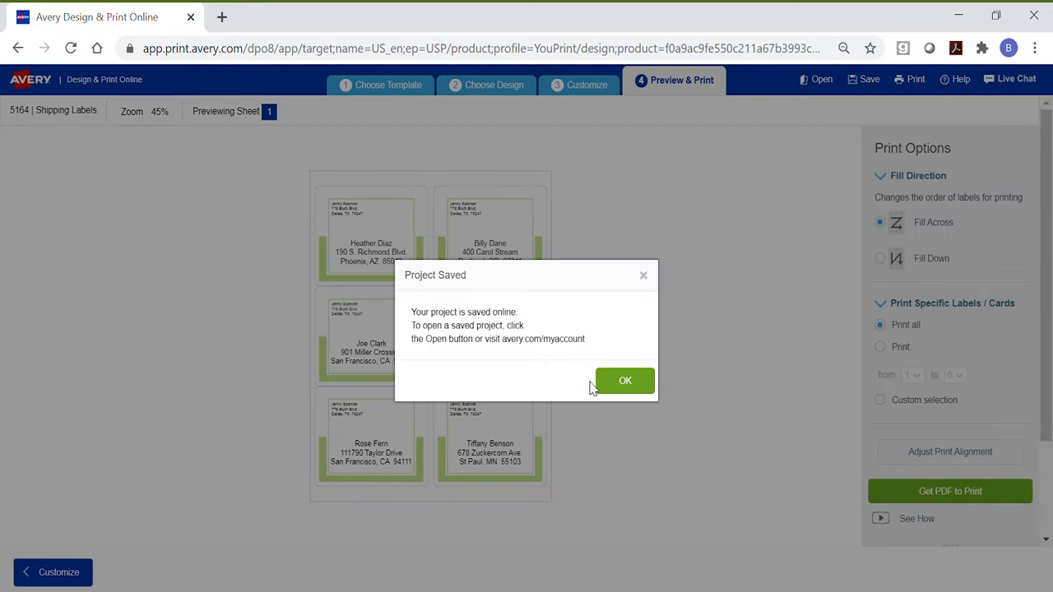
Dismiss the save confirmation and open the label sheet as a PDF in a new tab.
click(624, 381)
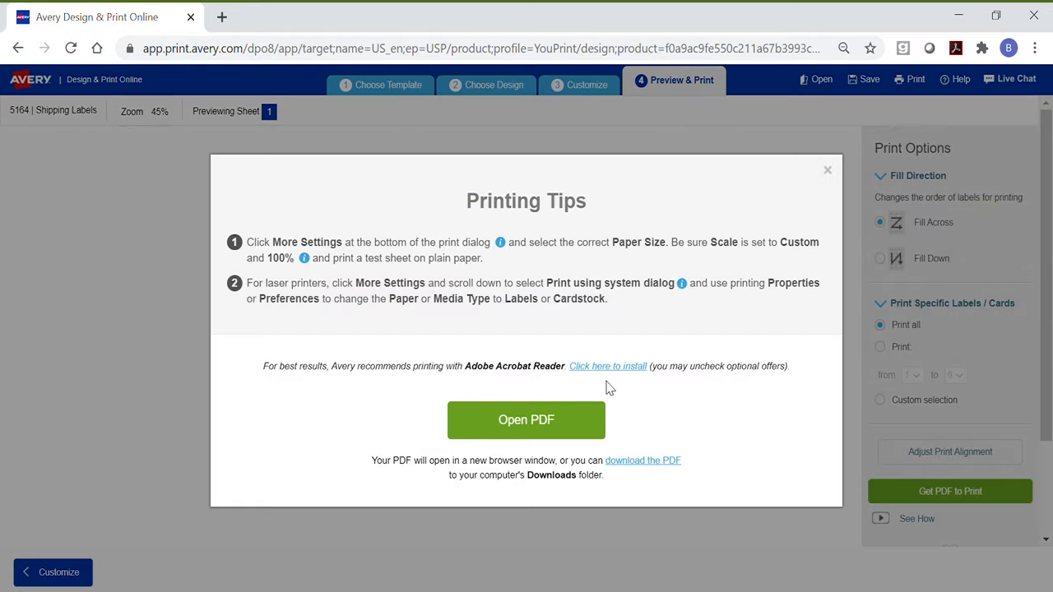
mouse_move(584, 425)
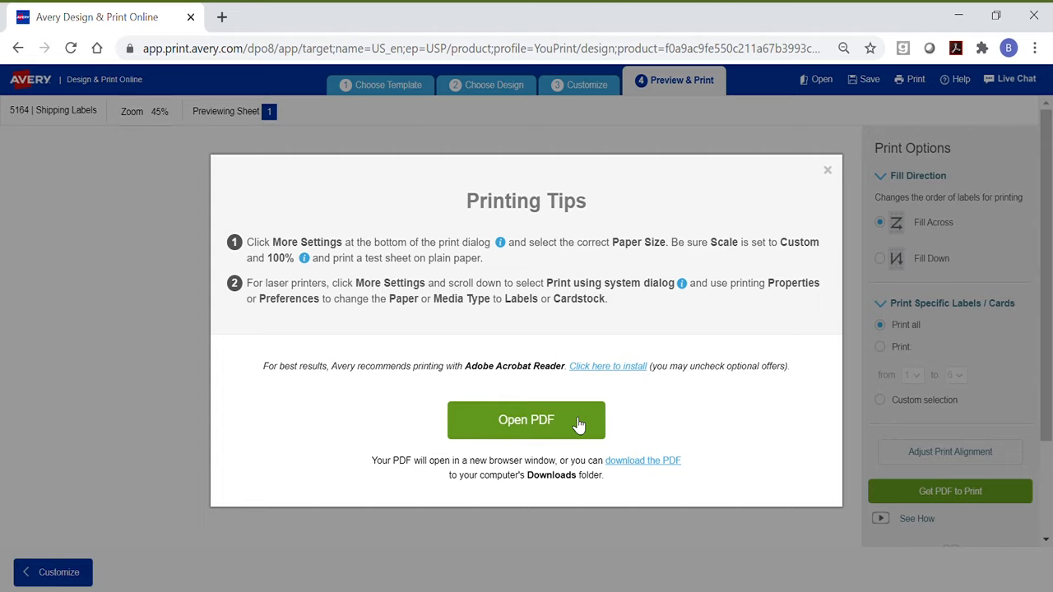
click(526, 420)
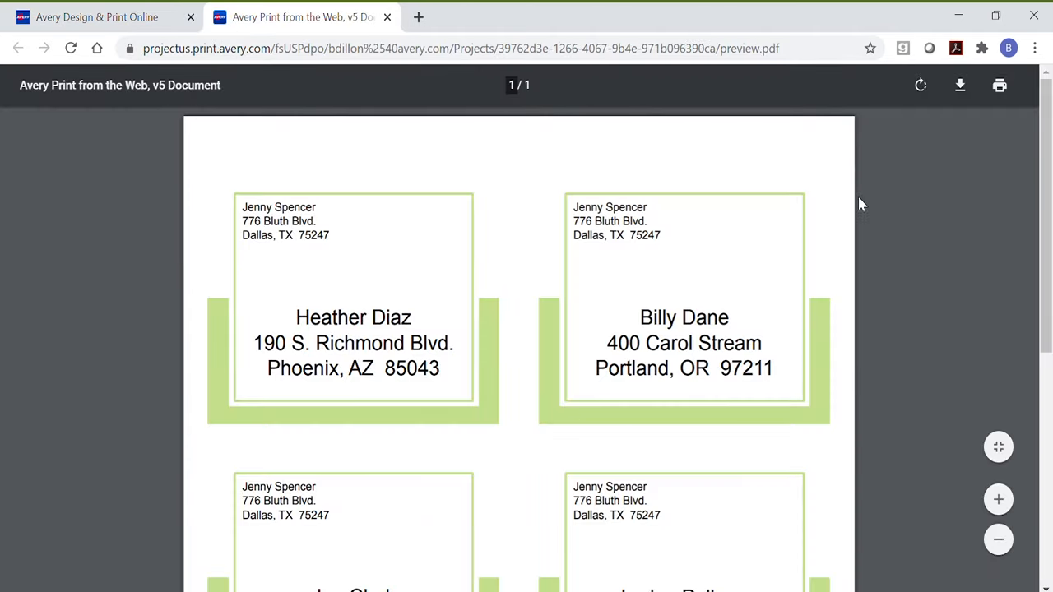
Show the PDF's extra print settings: Letter paper, 600 dpi, custom scale 100.
click(1000, 85)
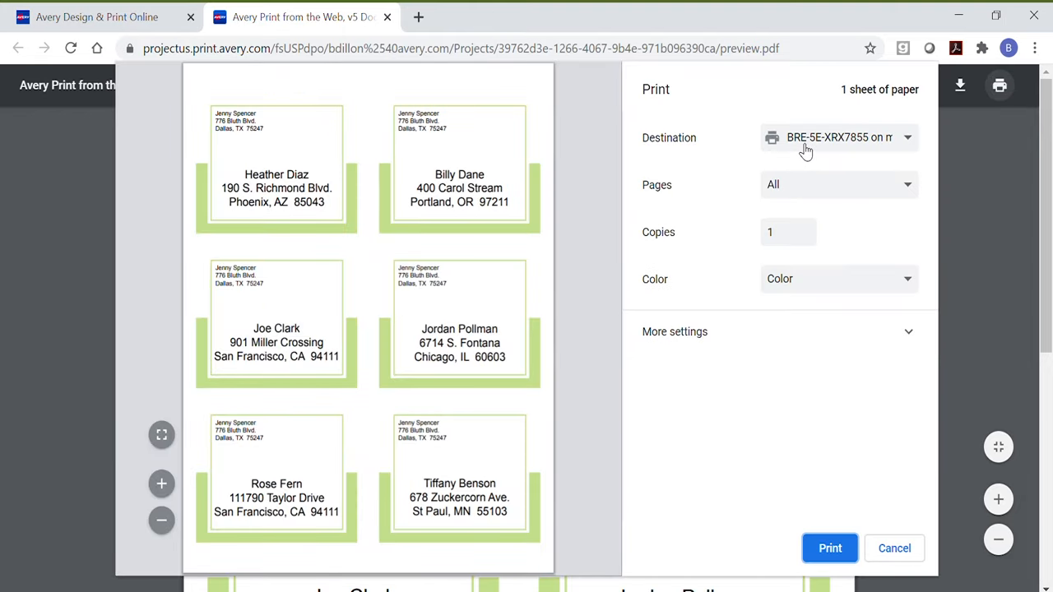
mouse_move(696, 345)
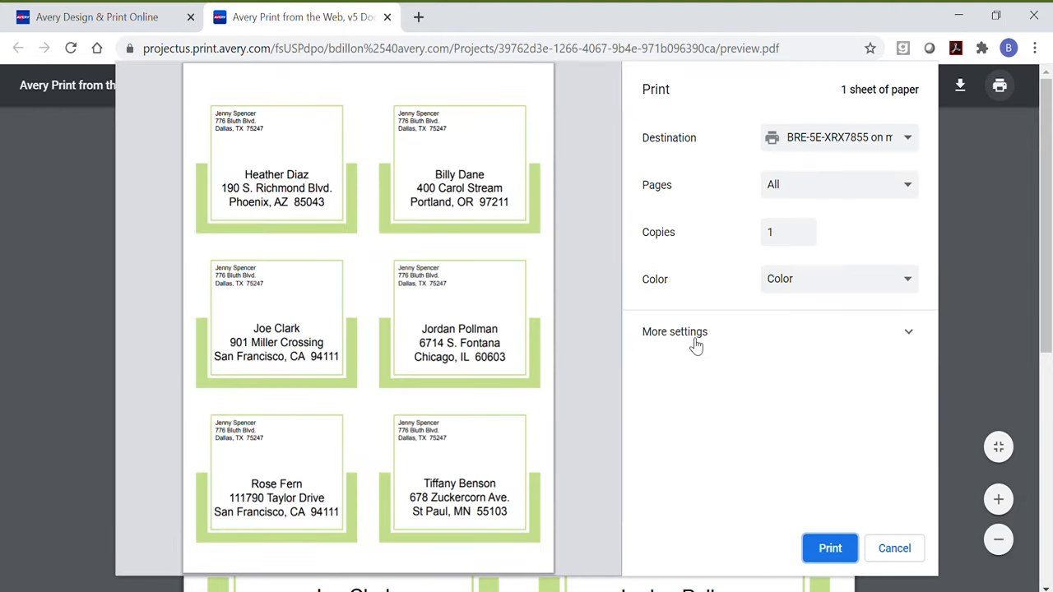
click(674, 331)
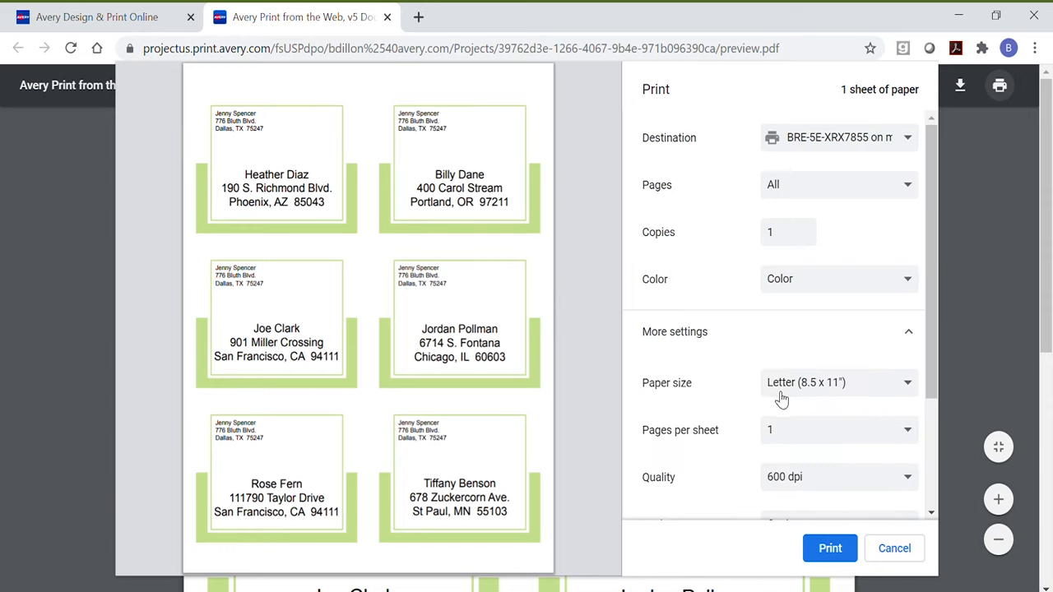
scroll(down, 3)
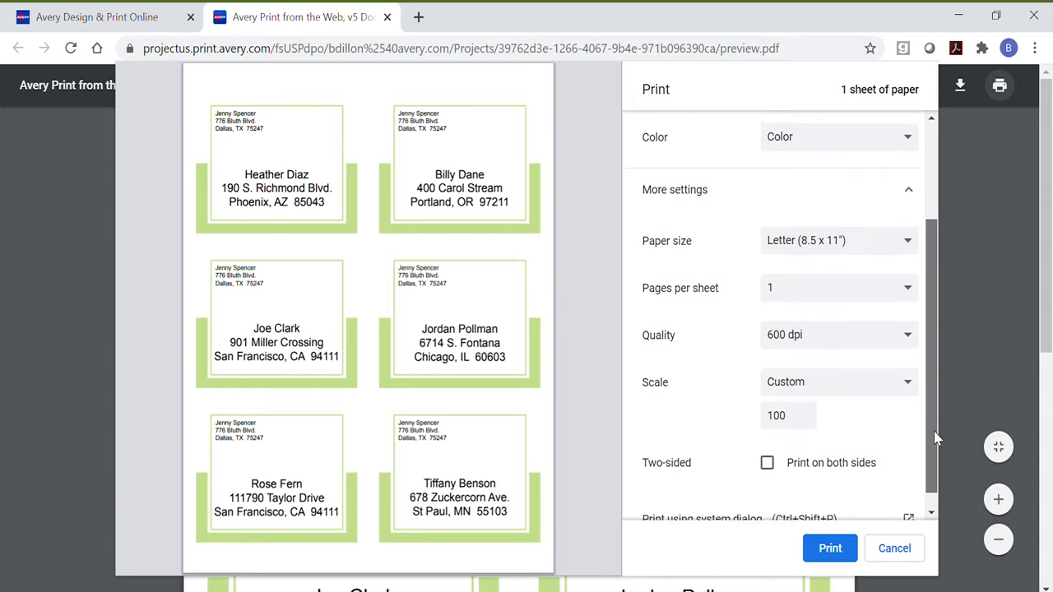
scroll(down, 3)
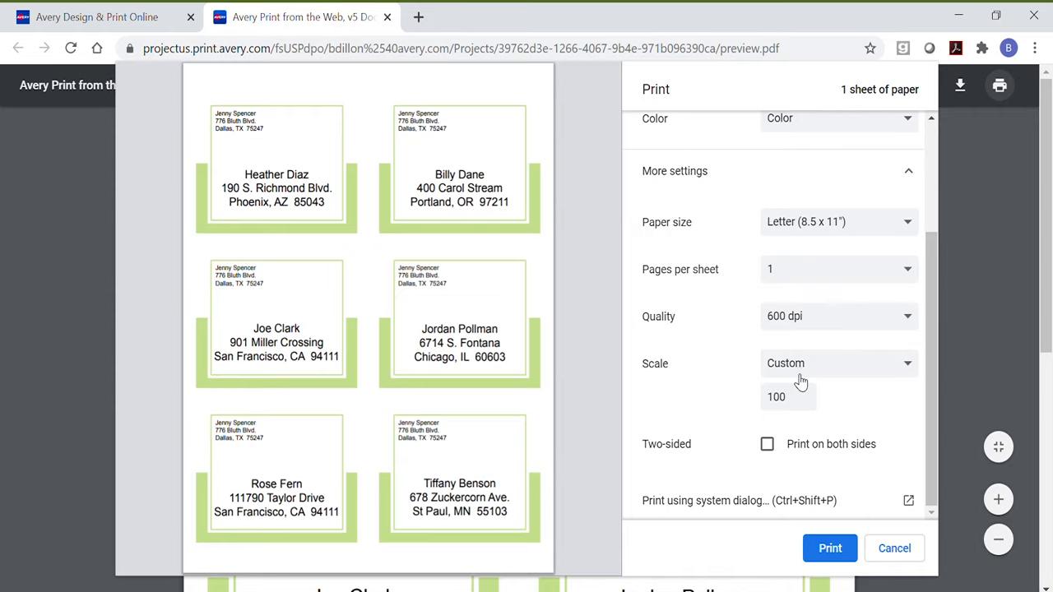
mouse_move(731, 509)
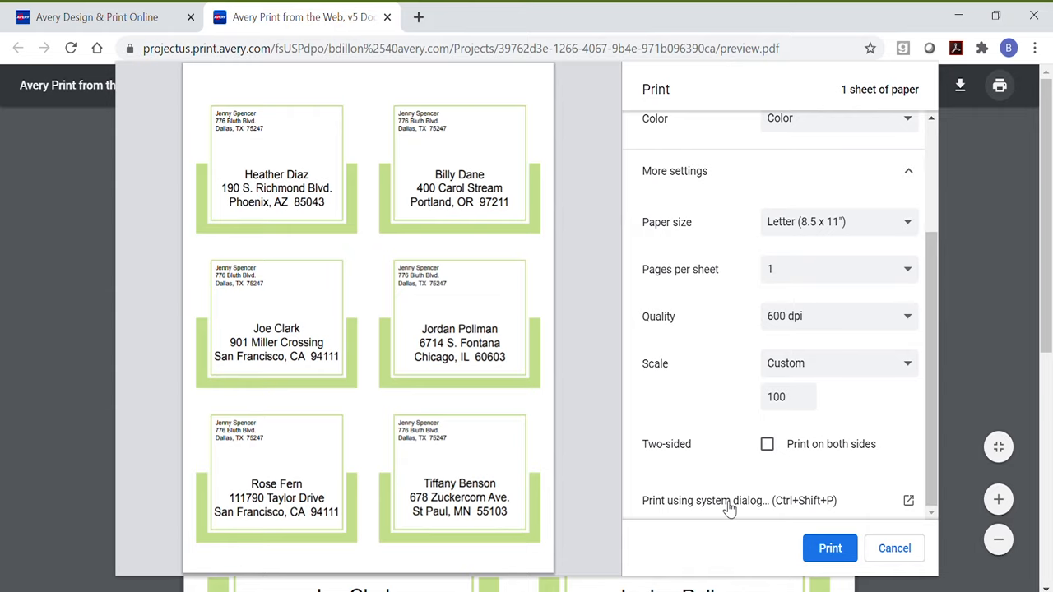
Check the HP LaserJet properties for Letter size and Labels media, then accept them.
click(727, 501)
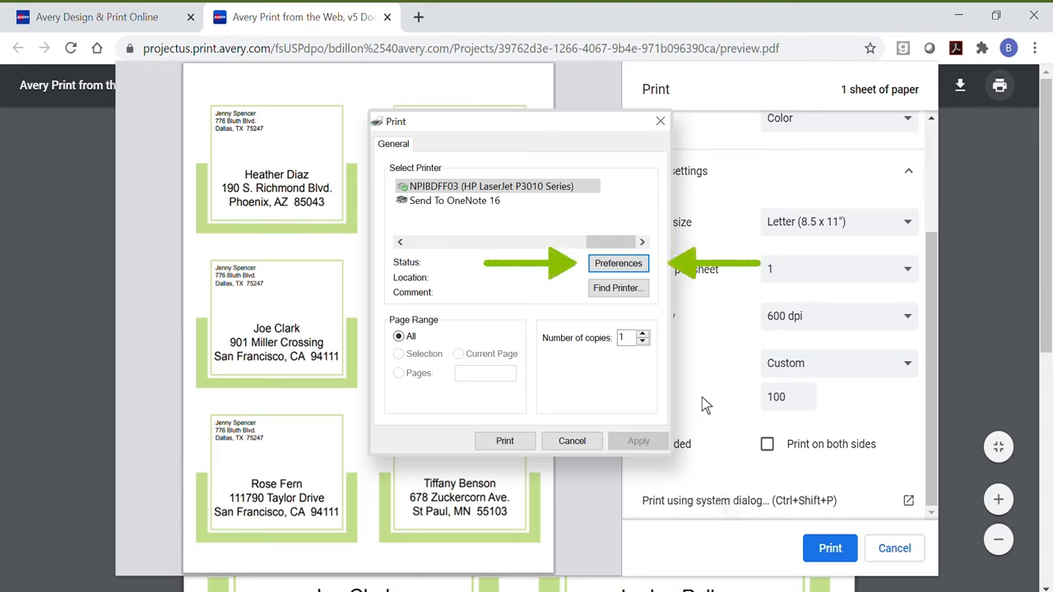
mouse_move(671, 346)
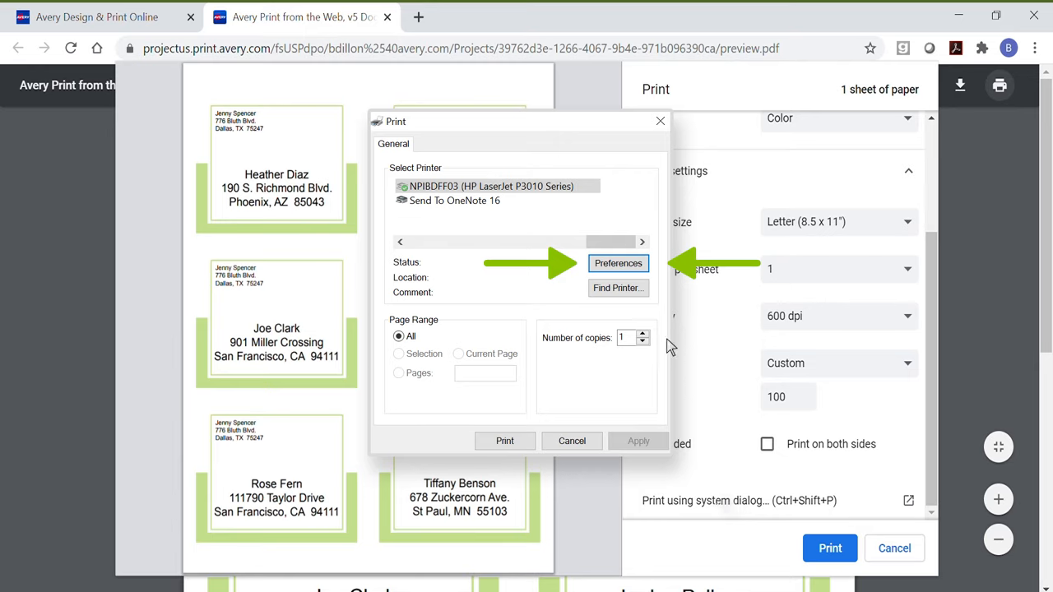
click(618, 264)
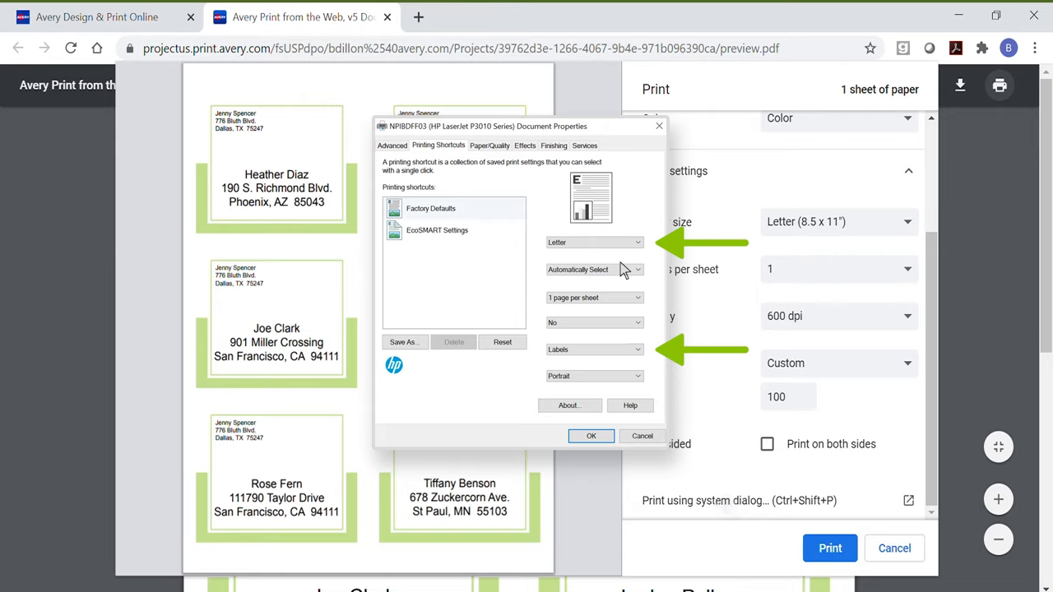
click(591, 437)
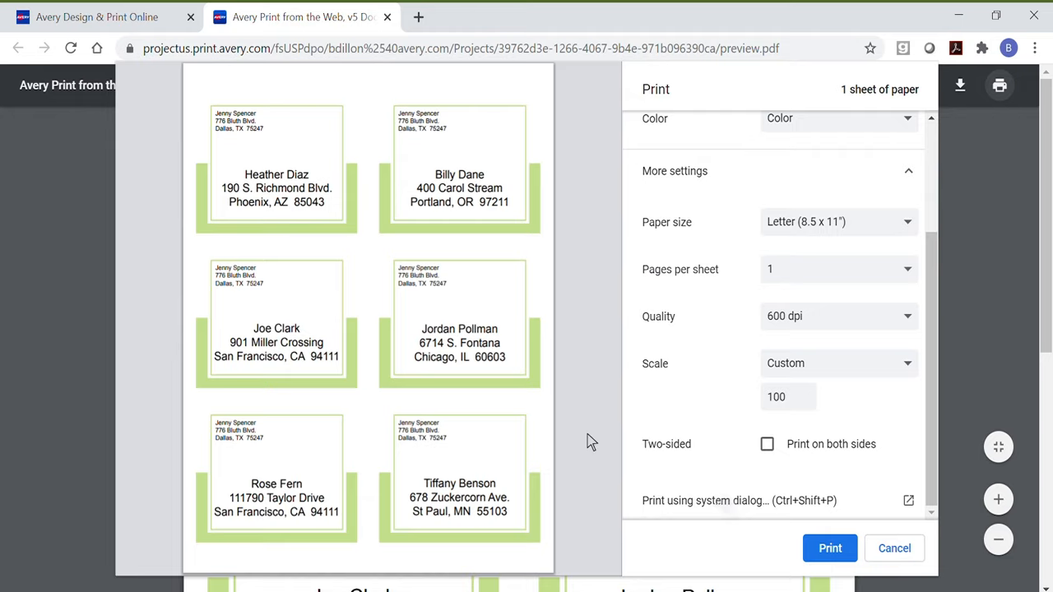
Close the print preview and return to the six-label PDF tab.
click(895, 549)
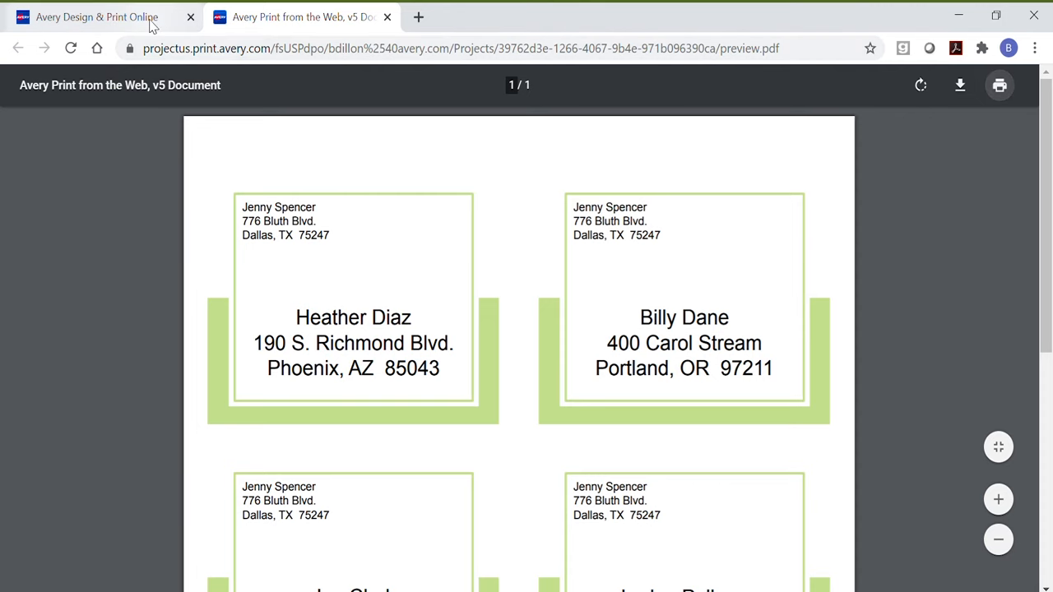
Return to the Avery project tab and review the post-print popup.
click(98, 17)
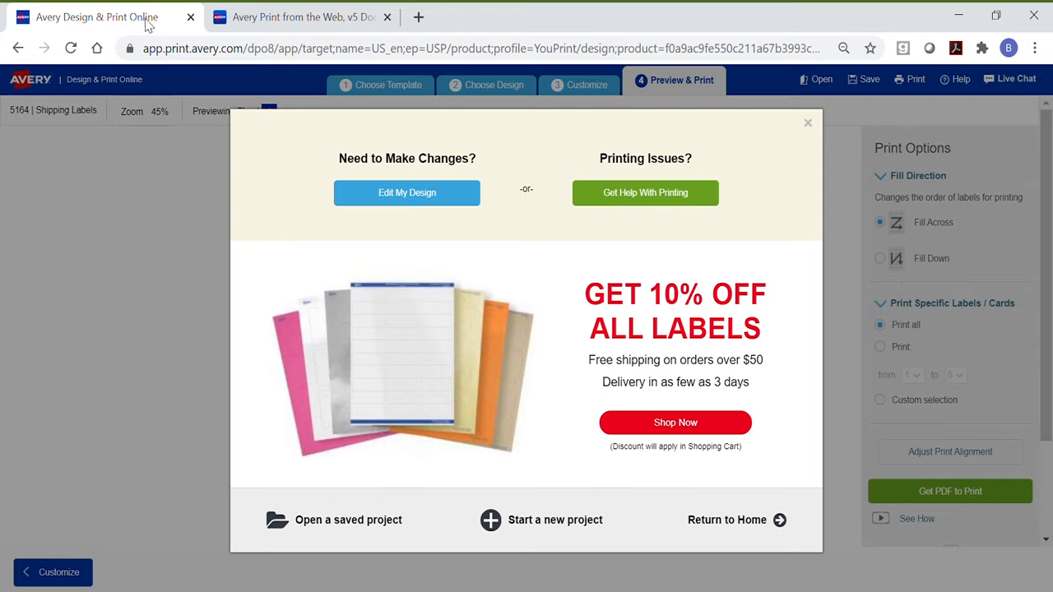
mouse_move(394, 198)
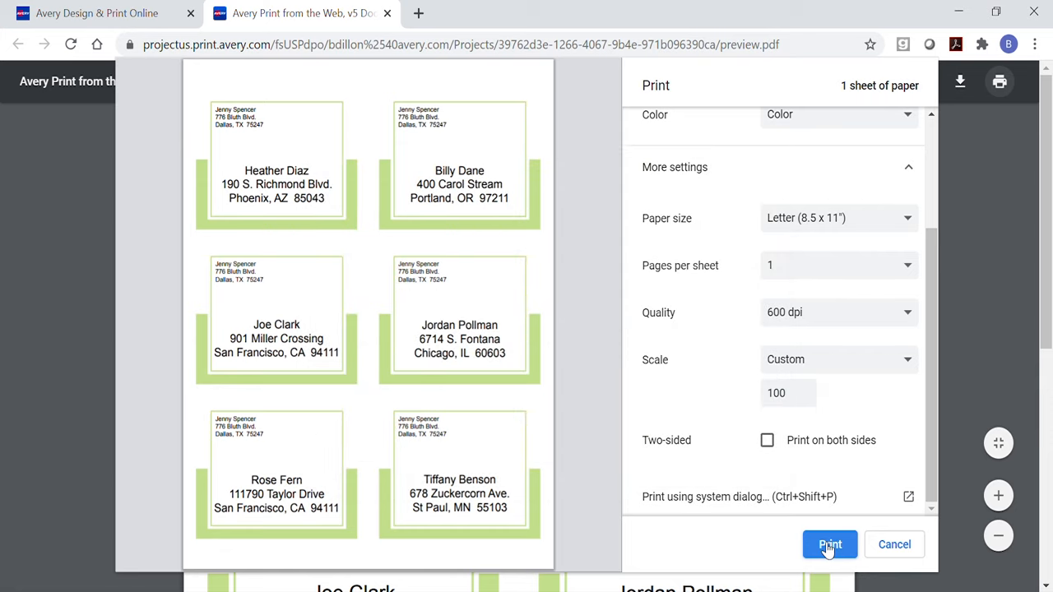
Send the six-label shipping sheet to the printer from Chrome.
click(829, 544)
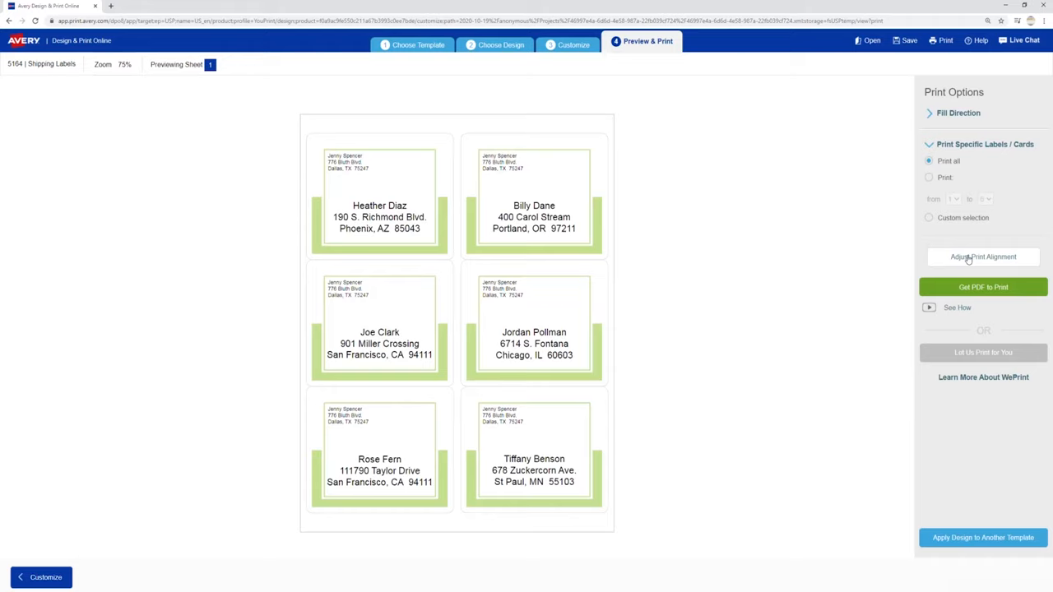
Set the print alignment to shift labels 1/32 inch left and 1/32 inch up.
click(984, 257)
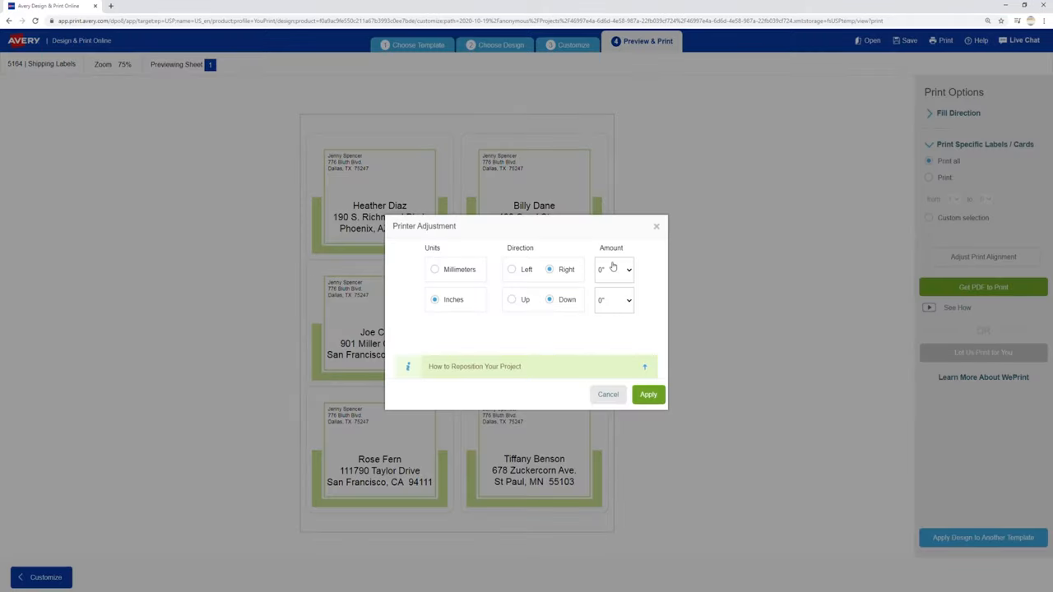
click(512, 269)
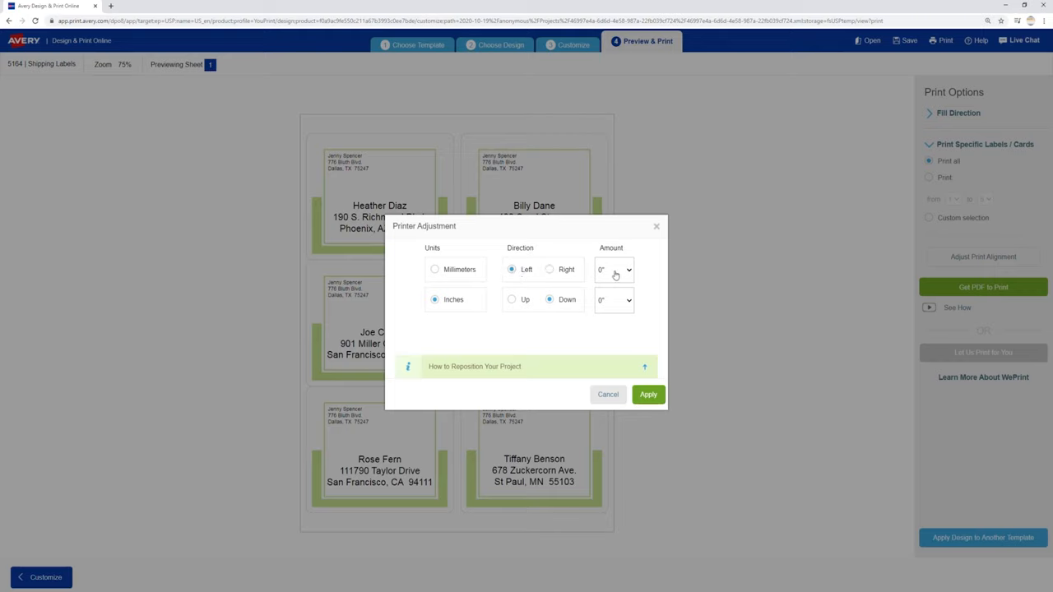
click(614, 269)
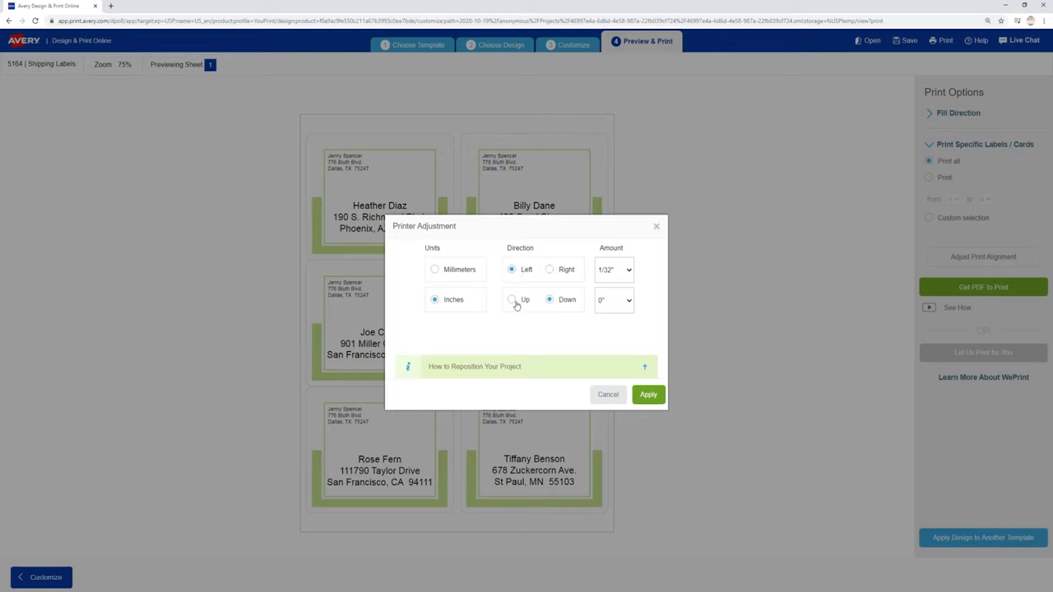
click(613, 300)
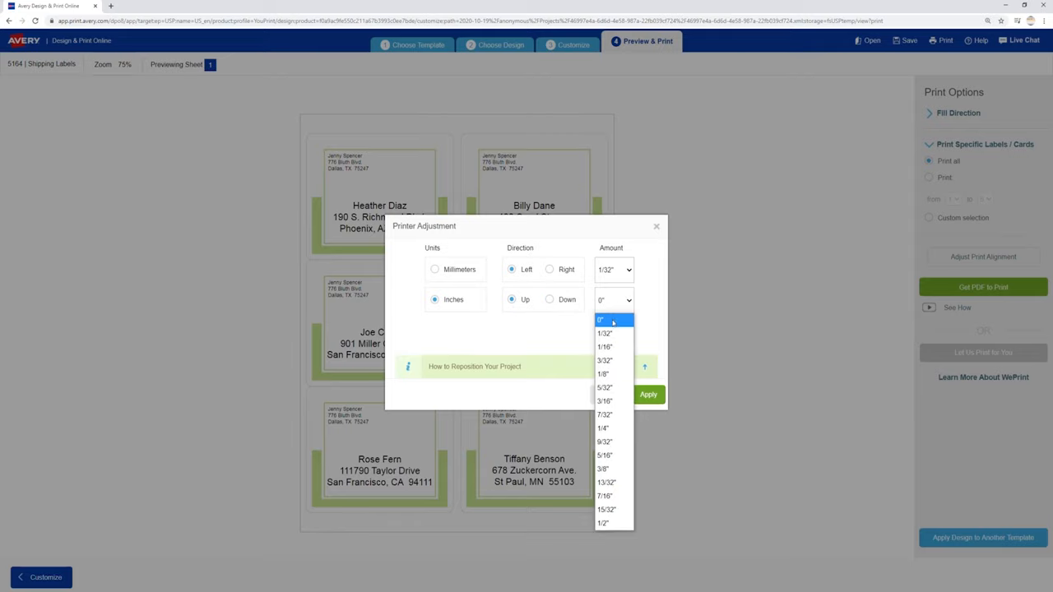
click(605, 332)
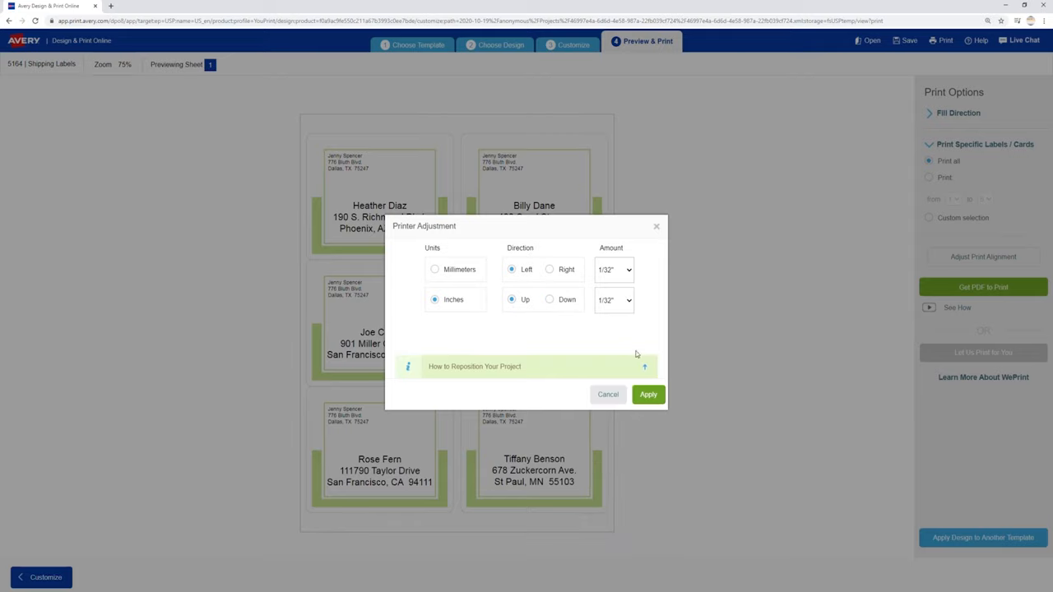